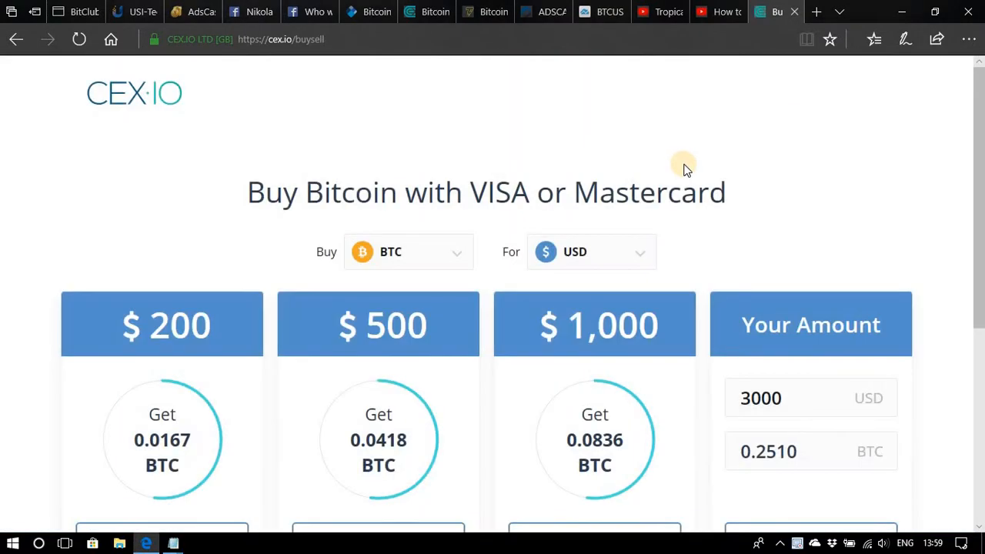
mouse_move(226, 202)
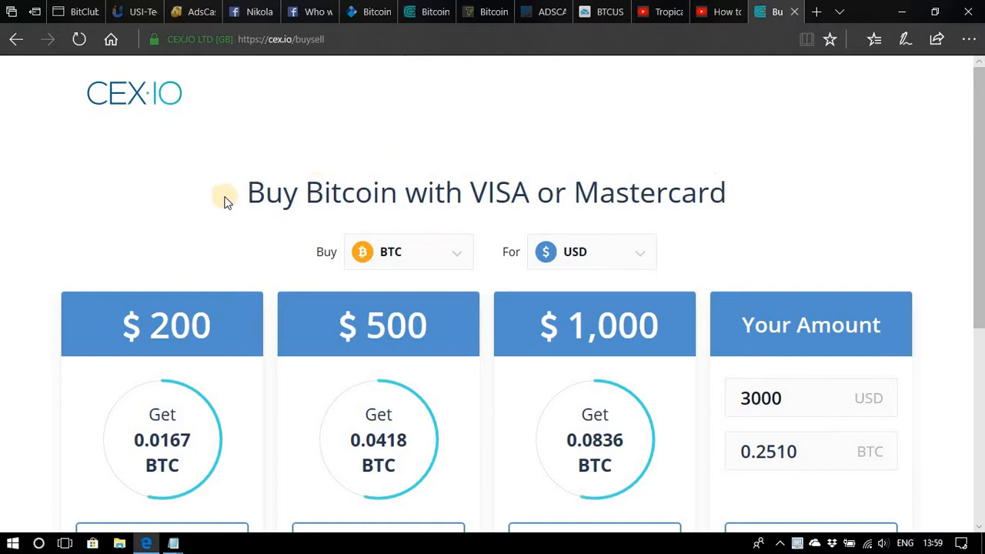
Browse the coins for sale and pick the $200 package for 0.0167 BTC
scroll("down", 3)
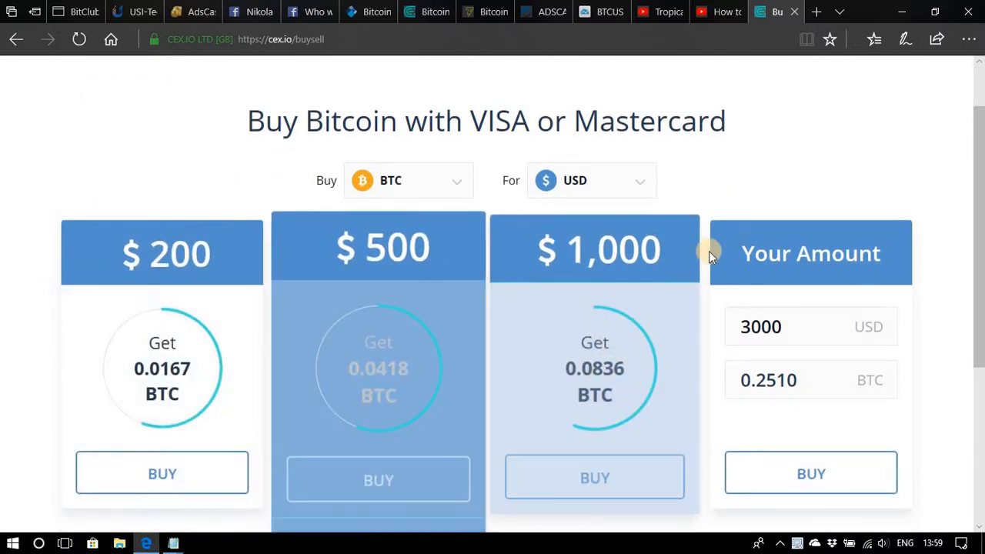
left_click(408, 180)
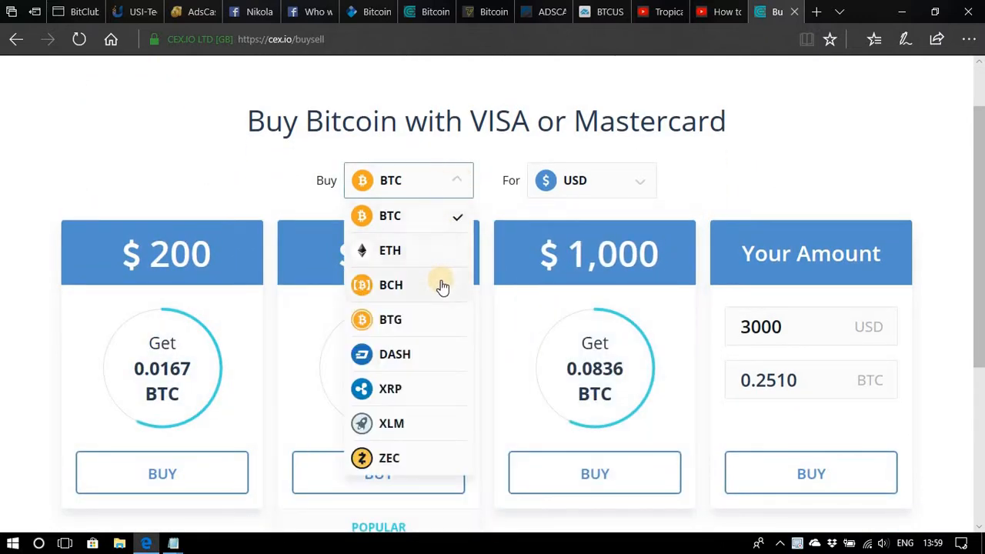
scroll("down", 3)
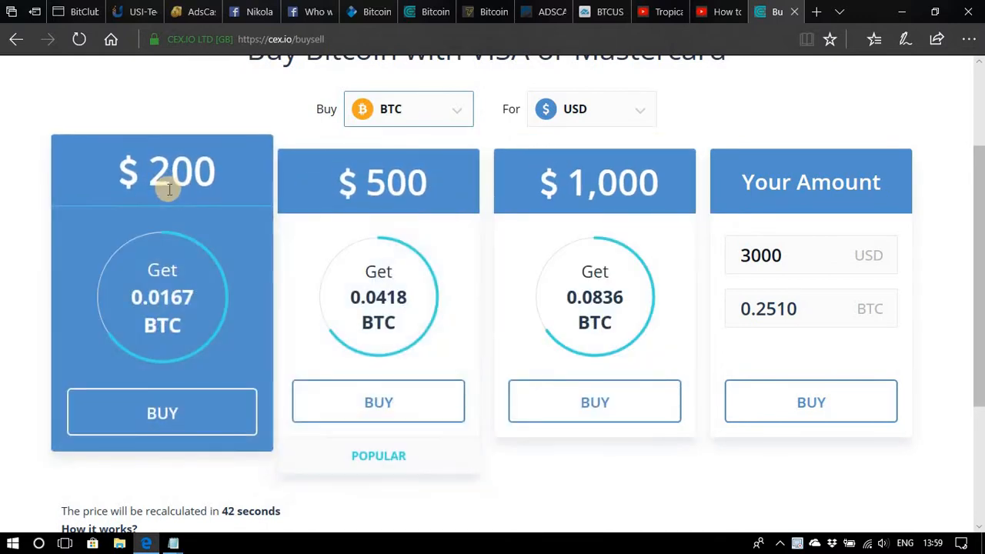
left_click(162, 413)
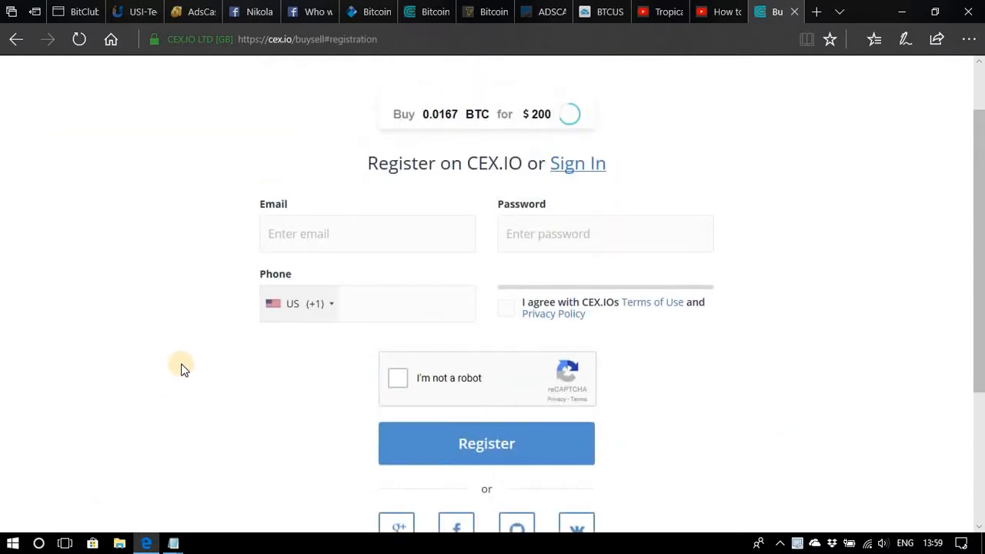
scroll("down", 3)
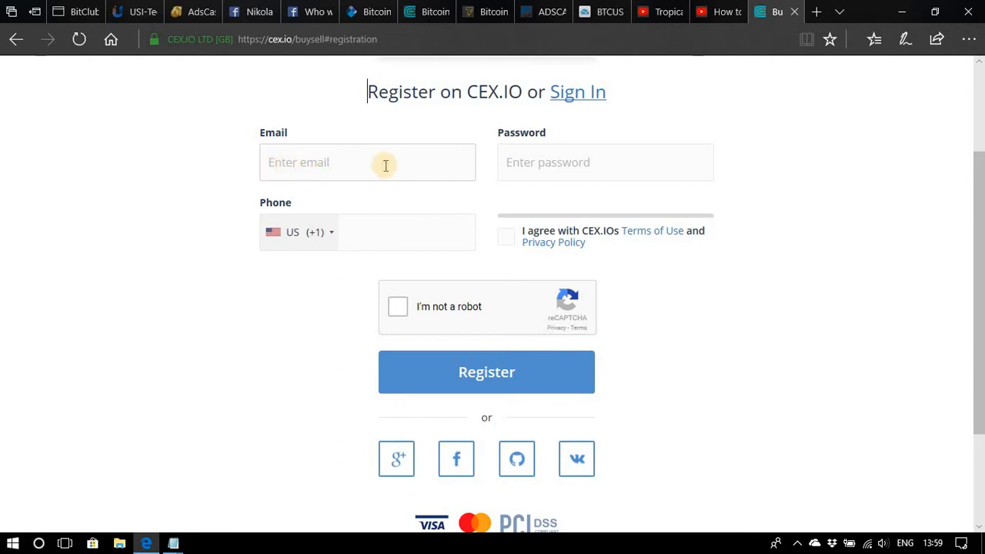
mouse_move(597, 163)
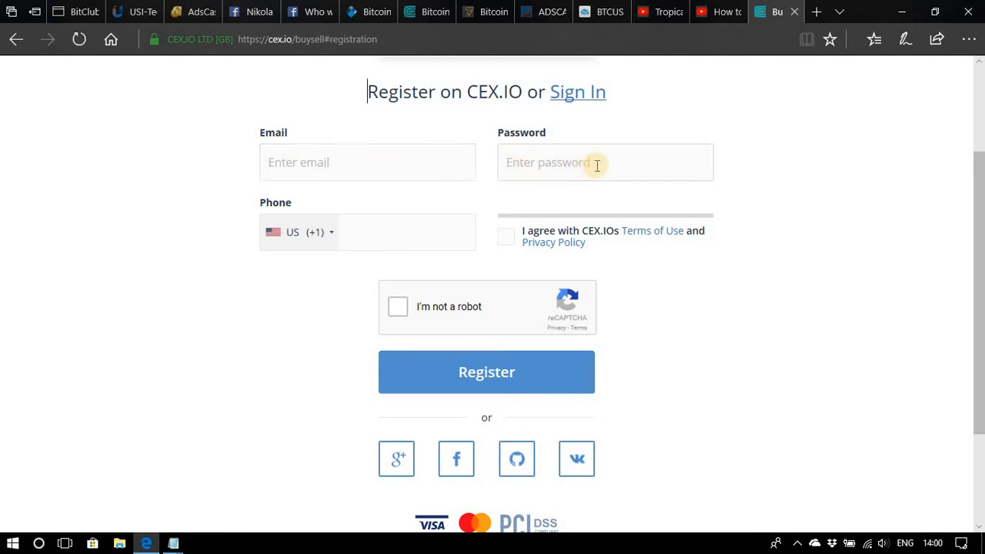